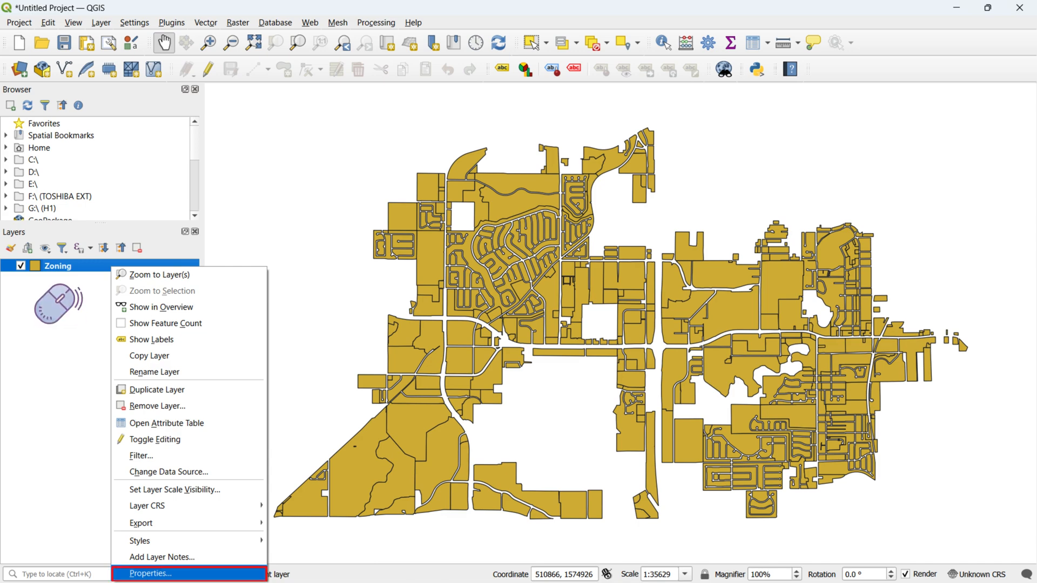
Step: Switch the Zoning layer to Categorized symbology on the ZONING field and apply it
click(149, 574)
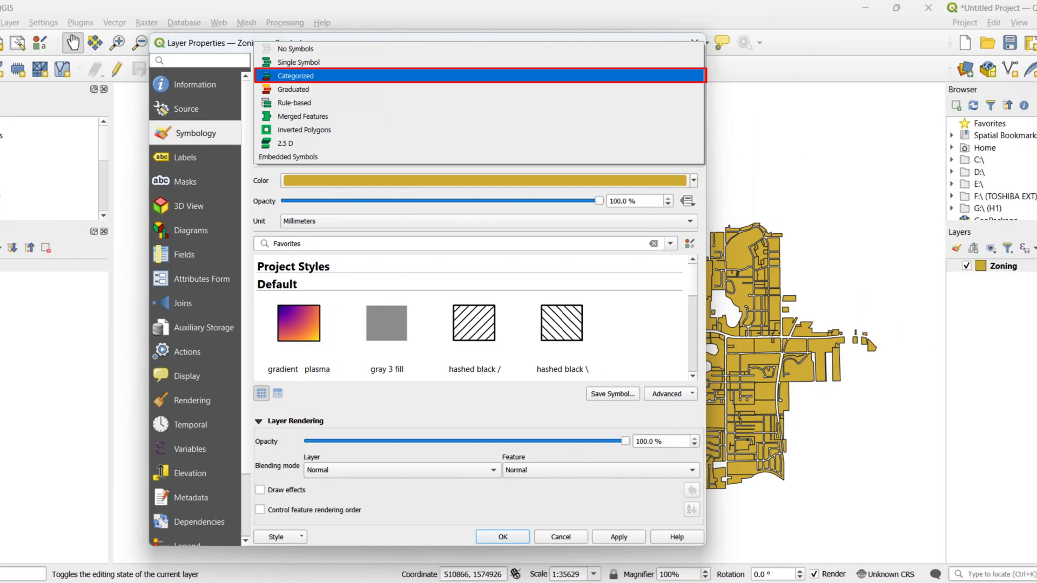
click(294, 76)
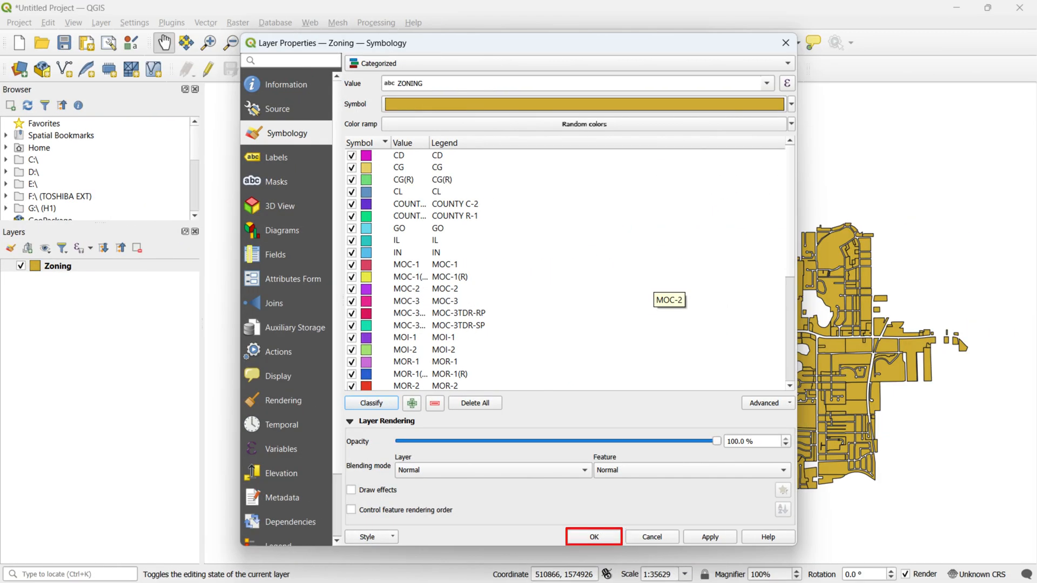
click(592, 536)
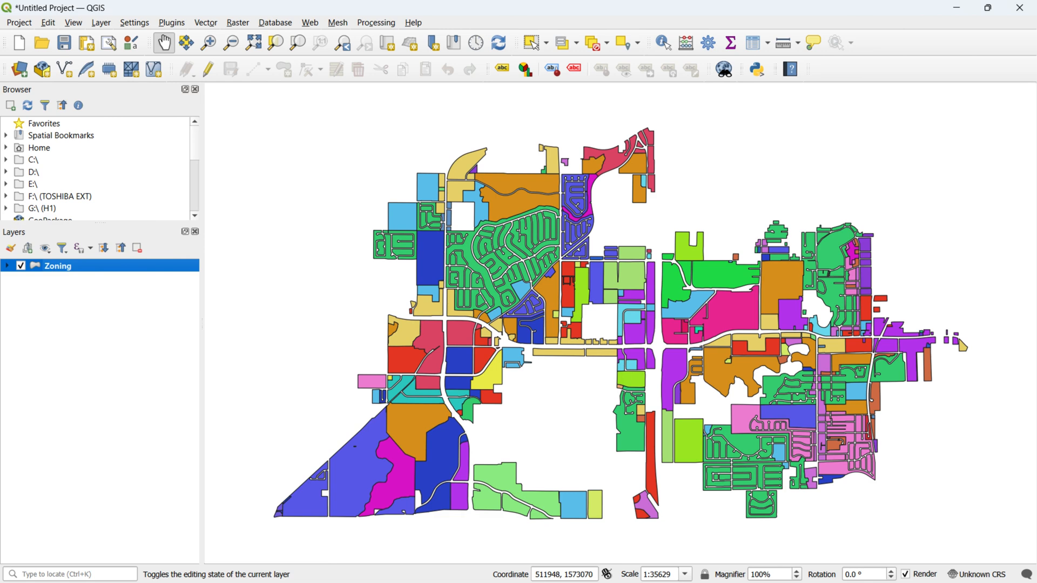
mouse_move(87, 42)
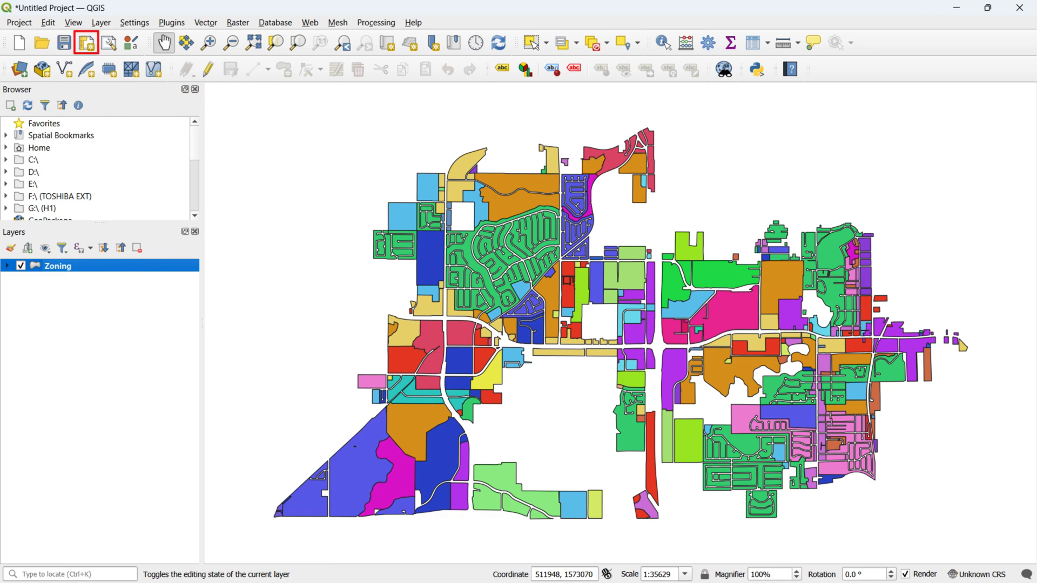
Step: Create a new print layout titled 'Map'
click(86, 42)
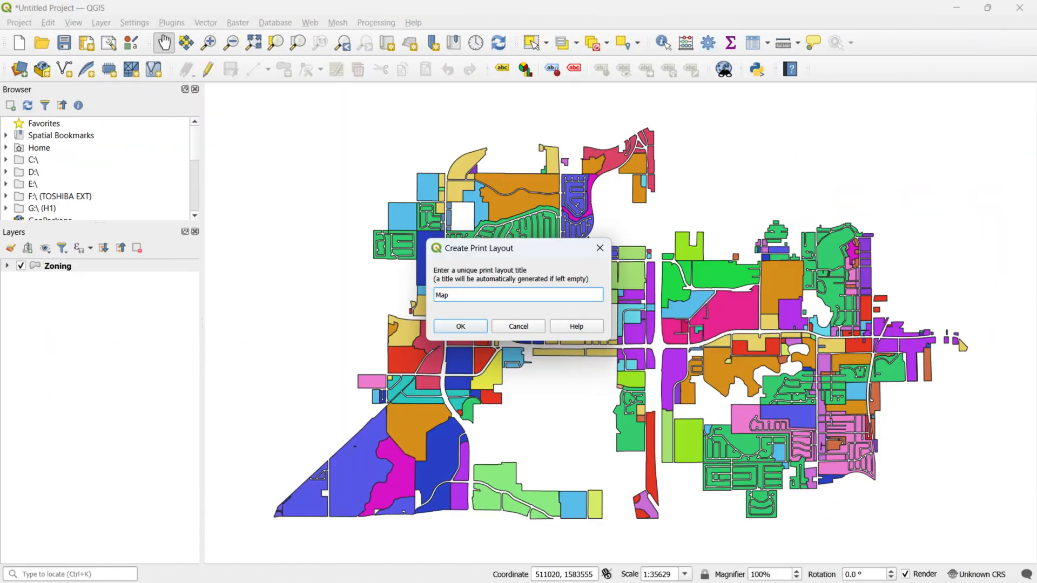
click(518, 295)
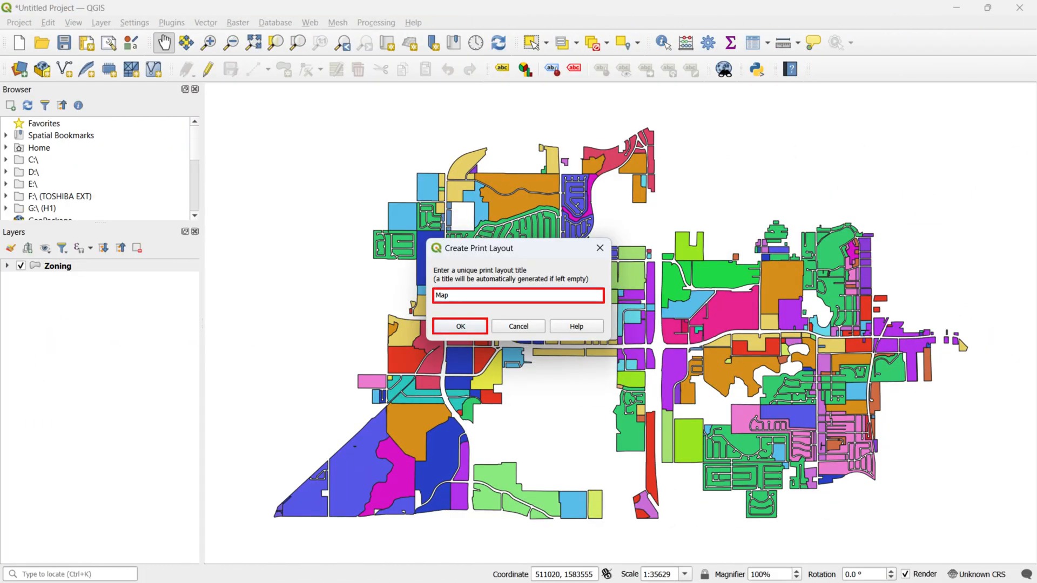
click(459, 326)
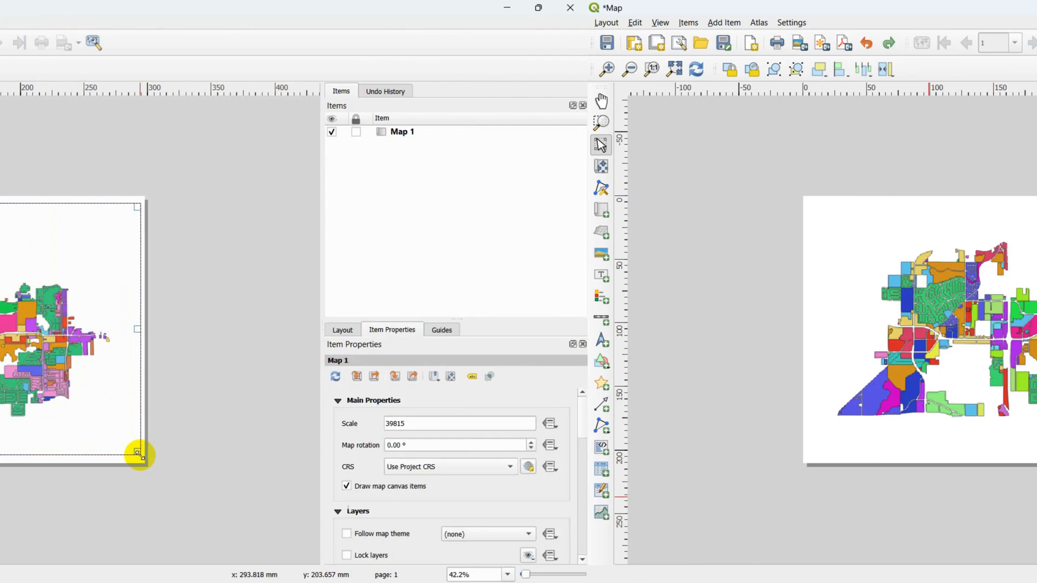
Step: Insert the categorized zoning map item onto the layout page
click(537, 7)
text(Map)
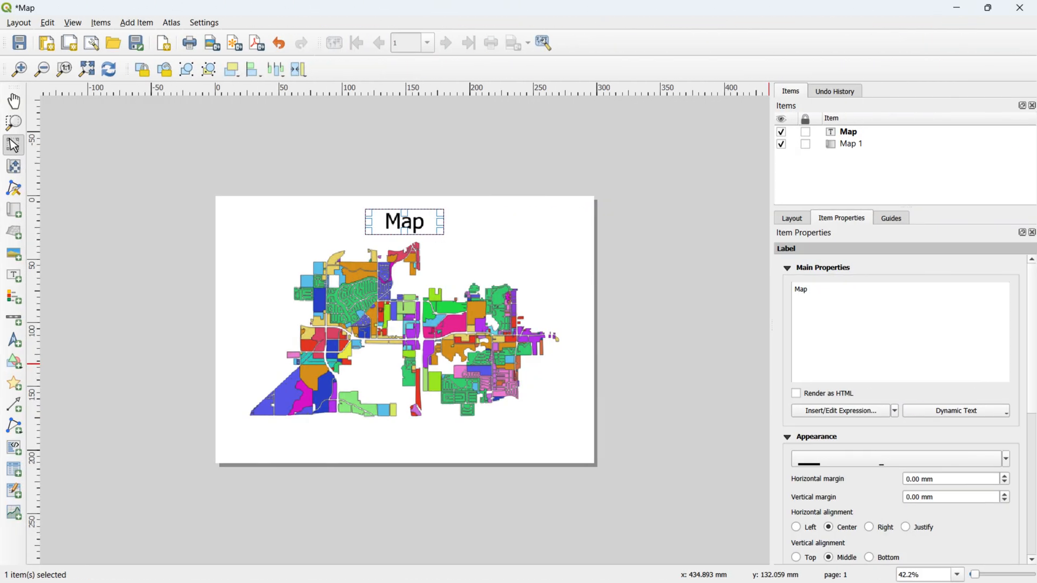
Step: Add the 'Map' title label, a north arrow and the Zoning legend to the page
click(899, 330)
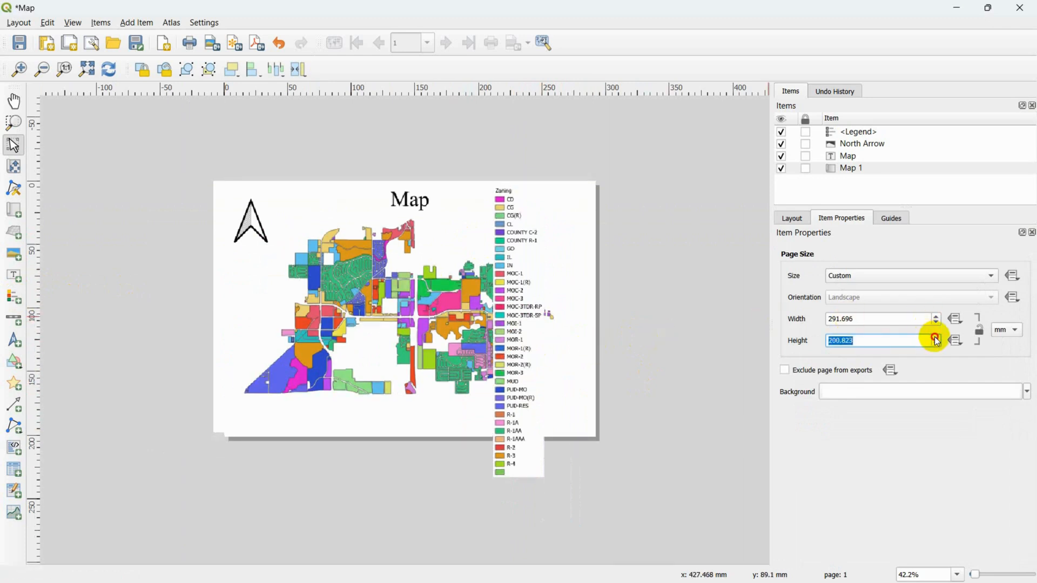
Step: Raise the layout page height to about 210.8 mm and select the legend
click(935, 337)
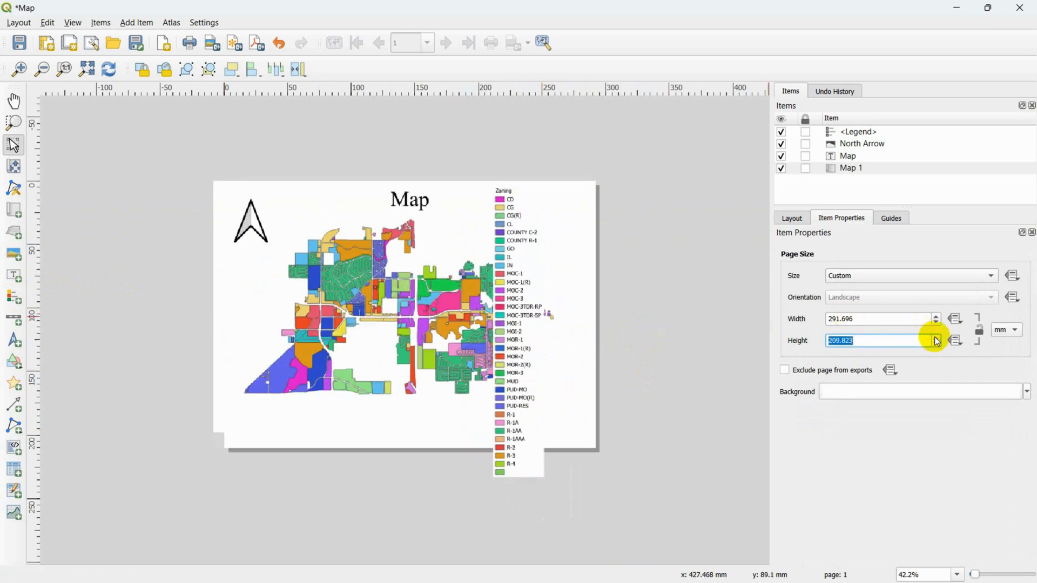
click(935, 337)
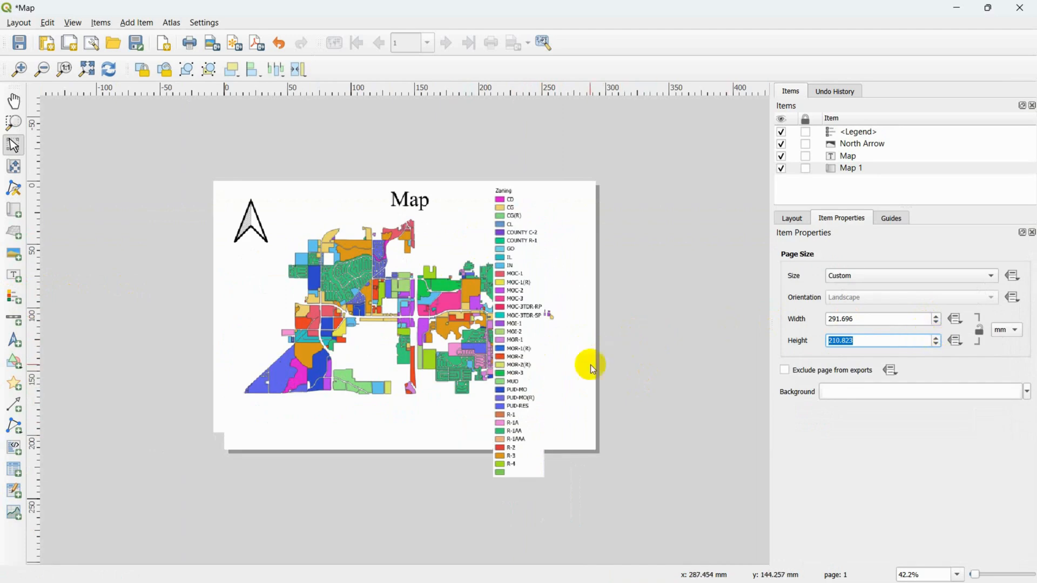
click(518, 318)
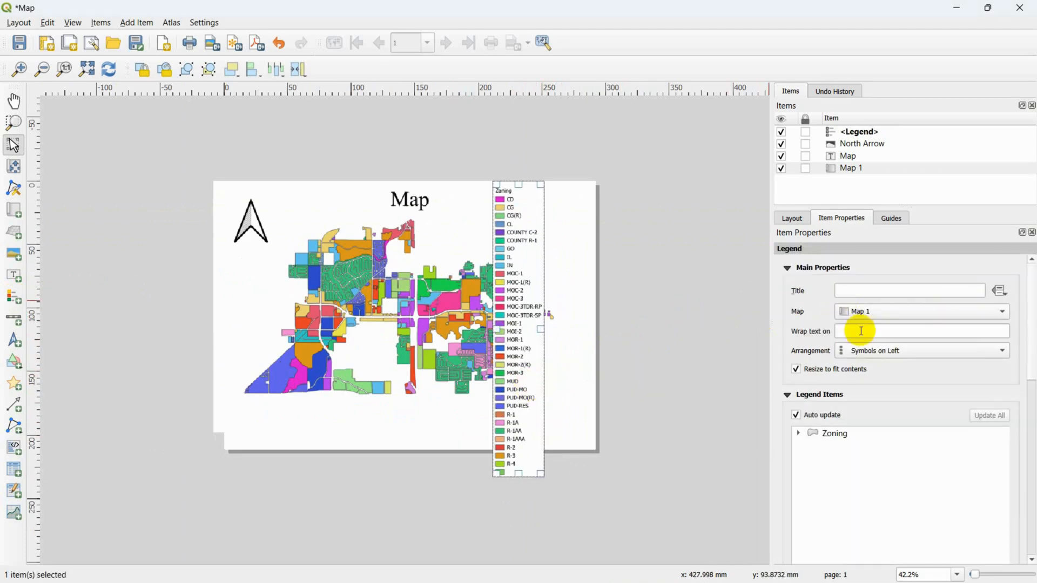
Step: Give the legend equal-width columns and raise the column count along the page bottom
scroll(down, 3)
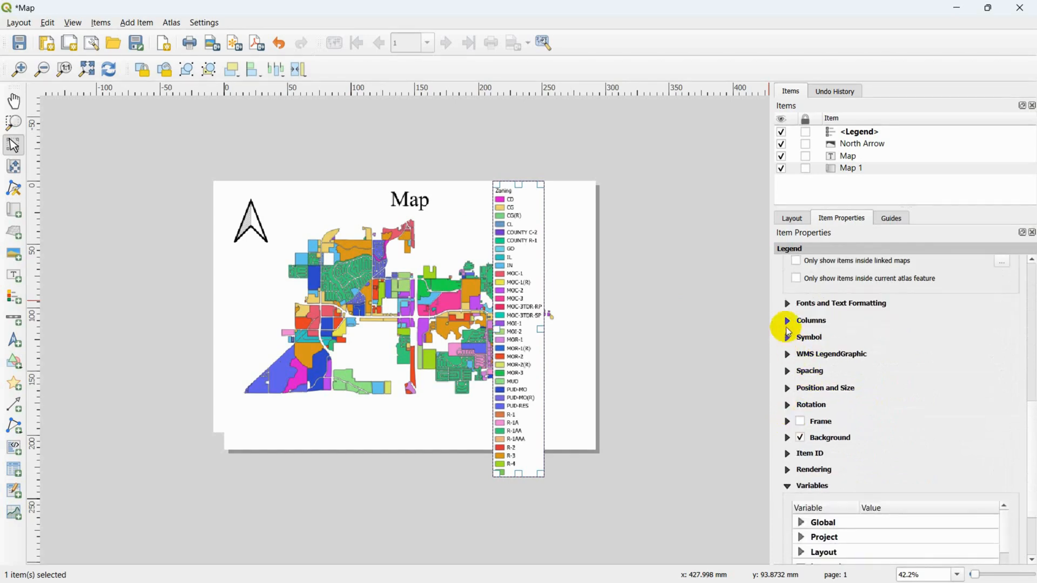
click(810, 321)
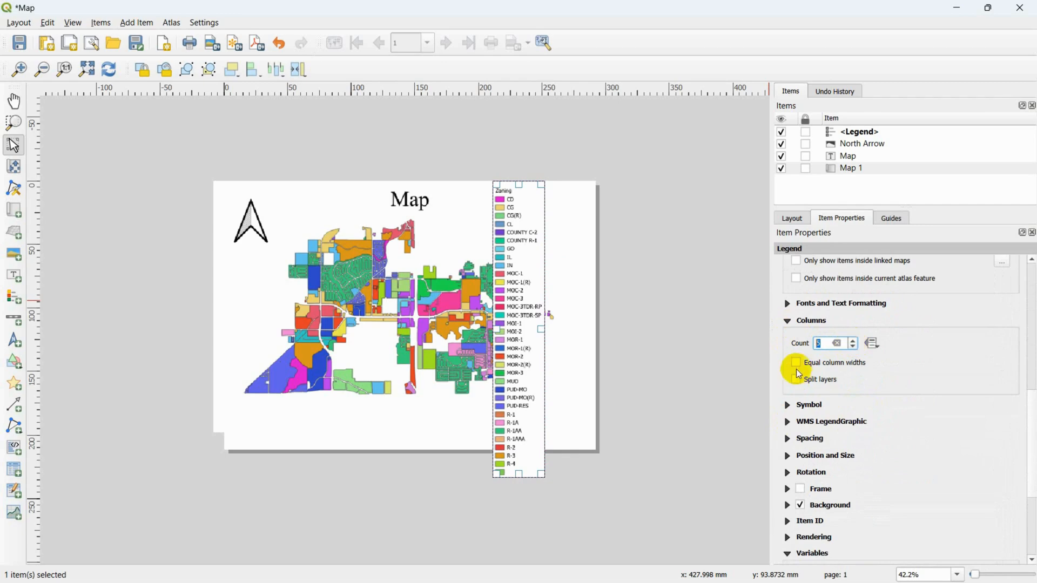
click(796, 363)
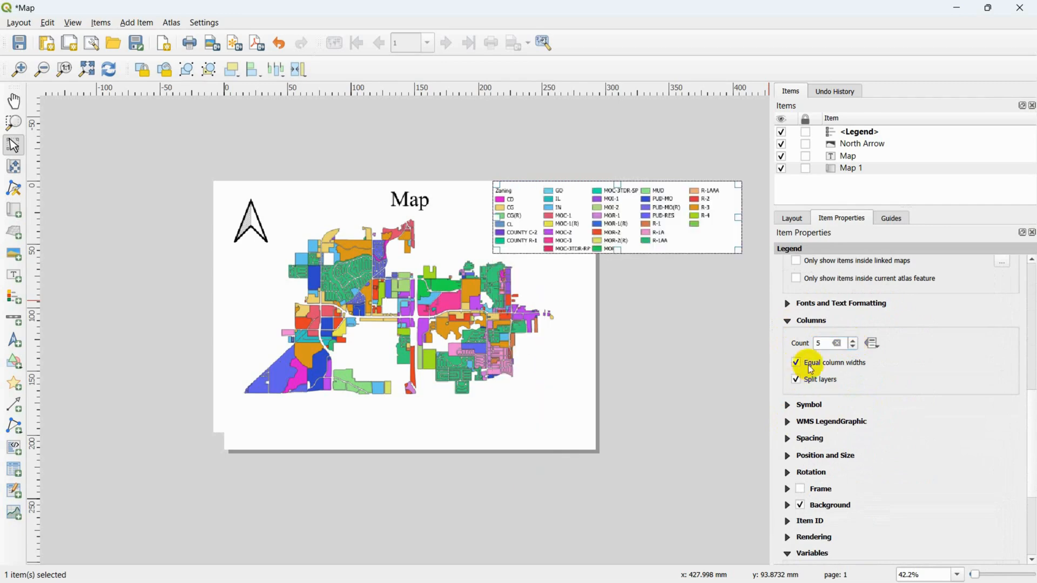
click(853, 340)
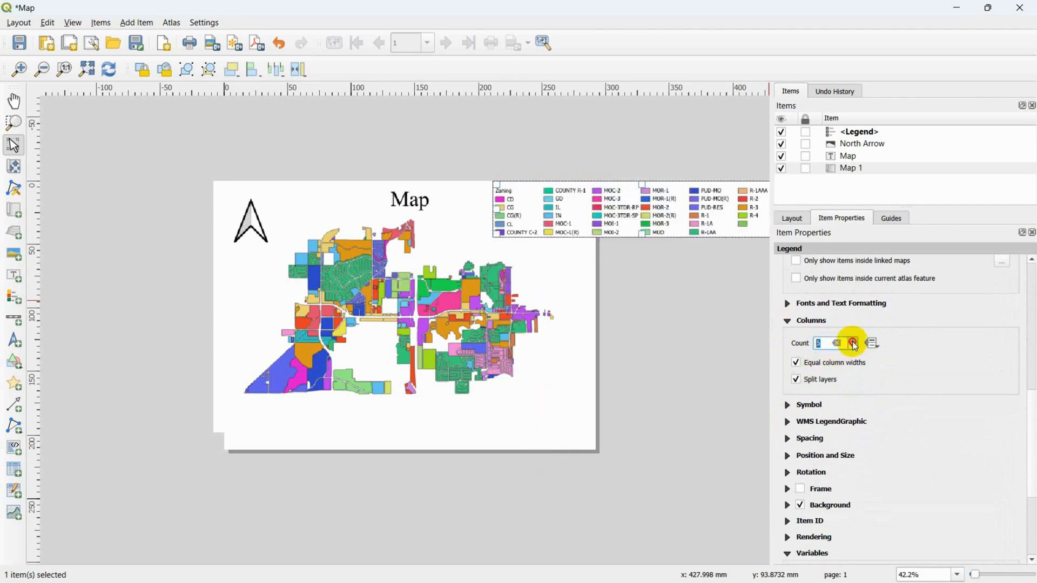
click(853, 339)
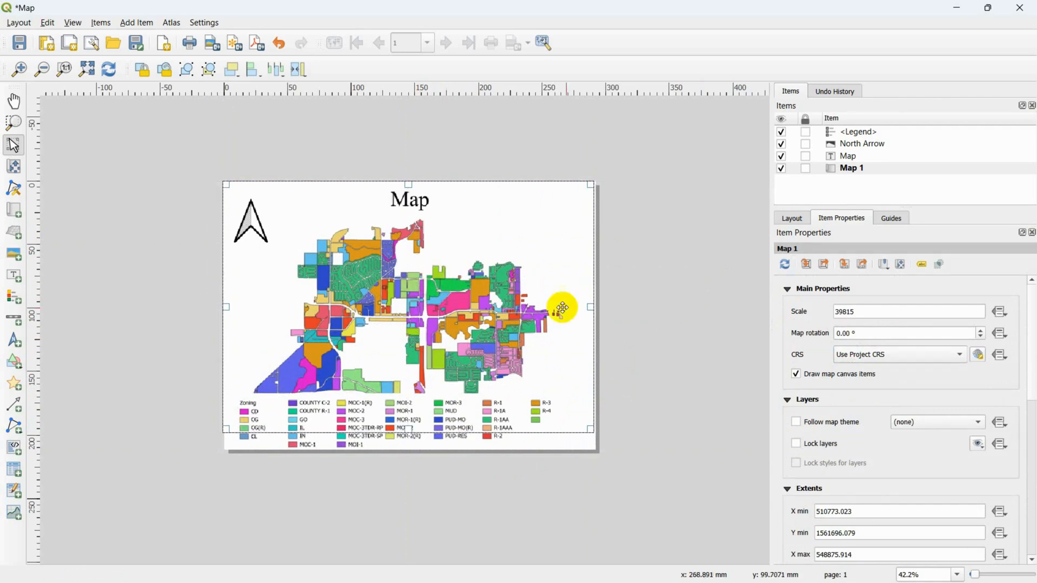
Step: Export the layout to Map.pdf and open it for viewing
click(656, 395)
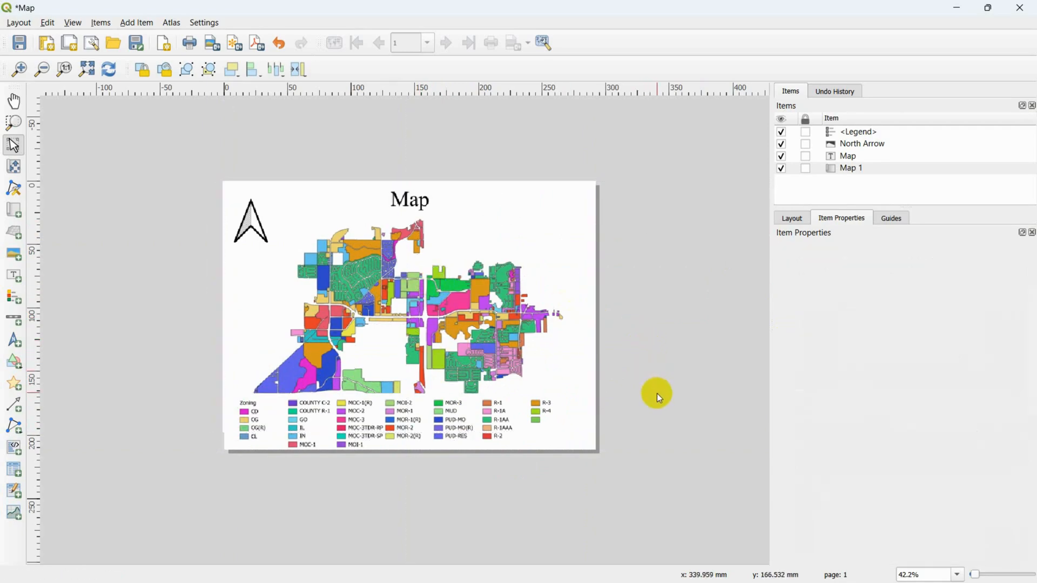
click(19, 21)
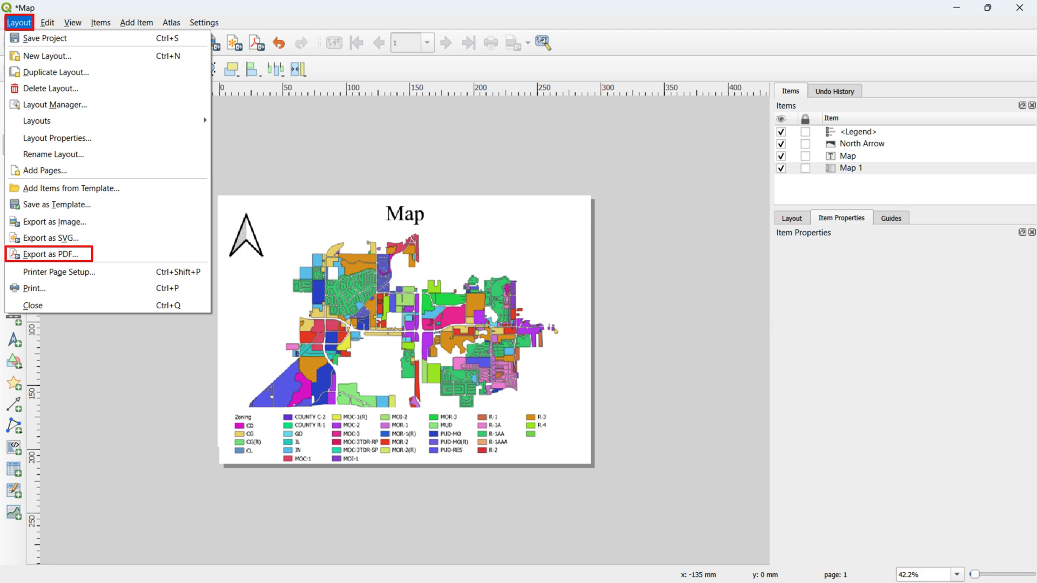
click(49, 254)
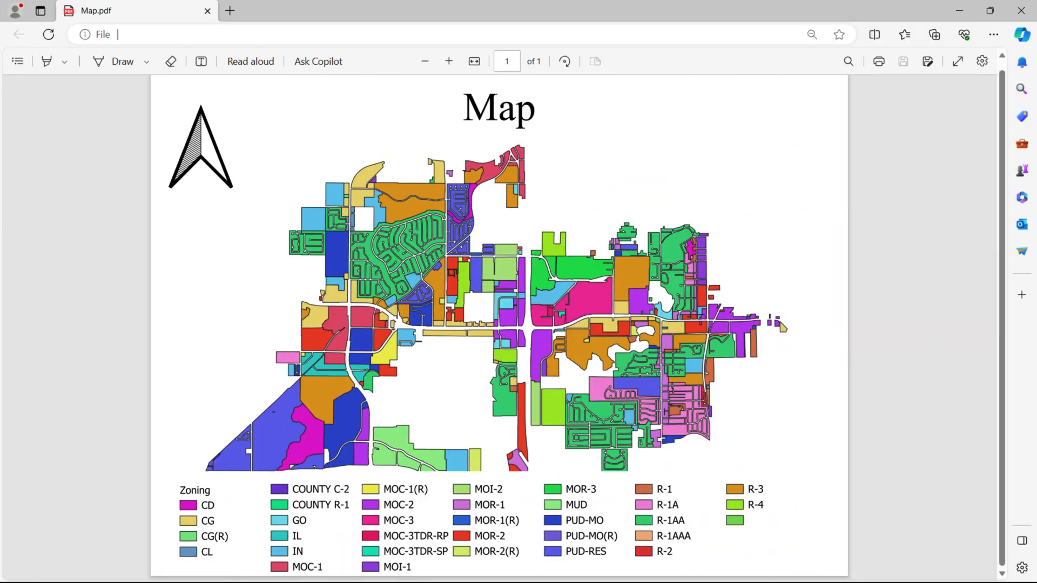